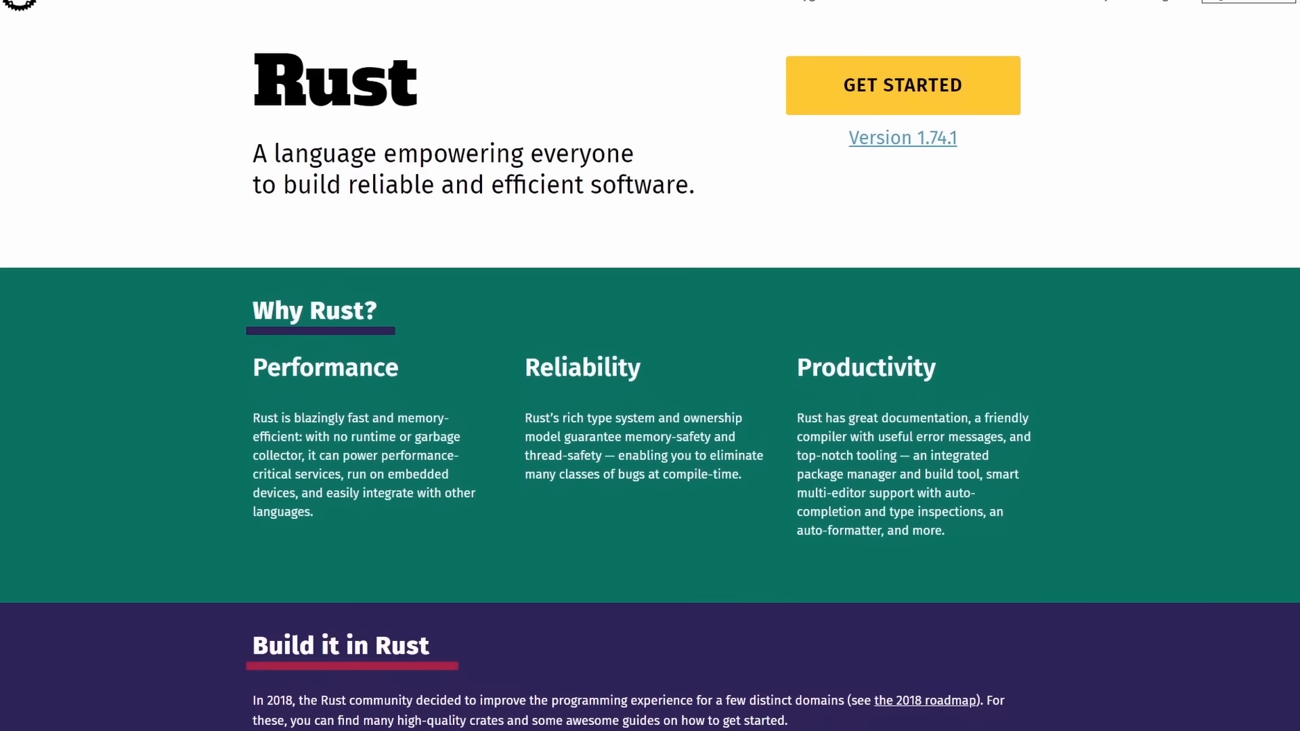
Scroll the rust-lang.org homepage down past Why Rust? to the Build it in Rust section
{"action": "scroll", "scroll_direction": "down", "scroll_amount": 3}
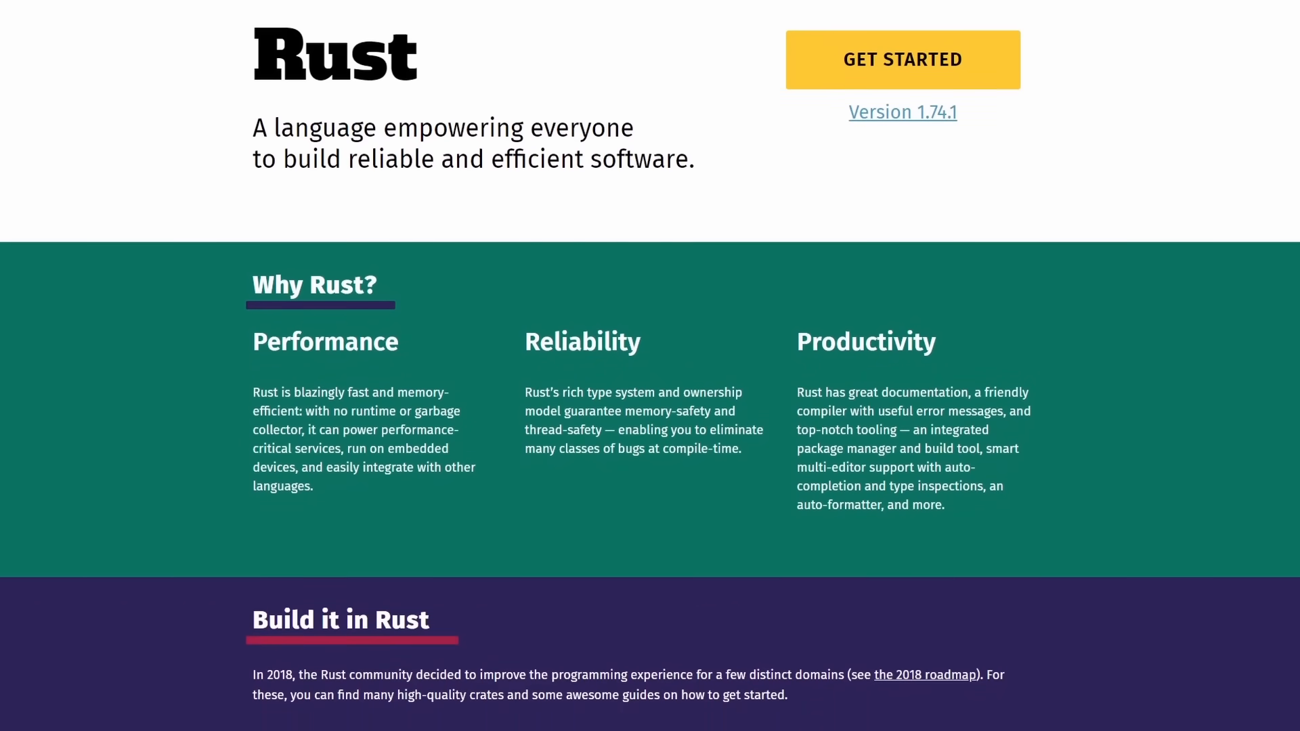
{"action": "scroll", "scroll_direction": "down", "scroll_amount": 3}
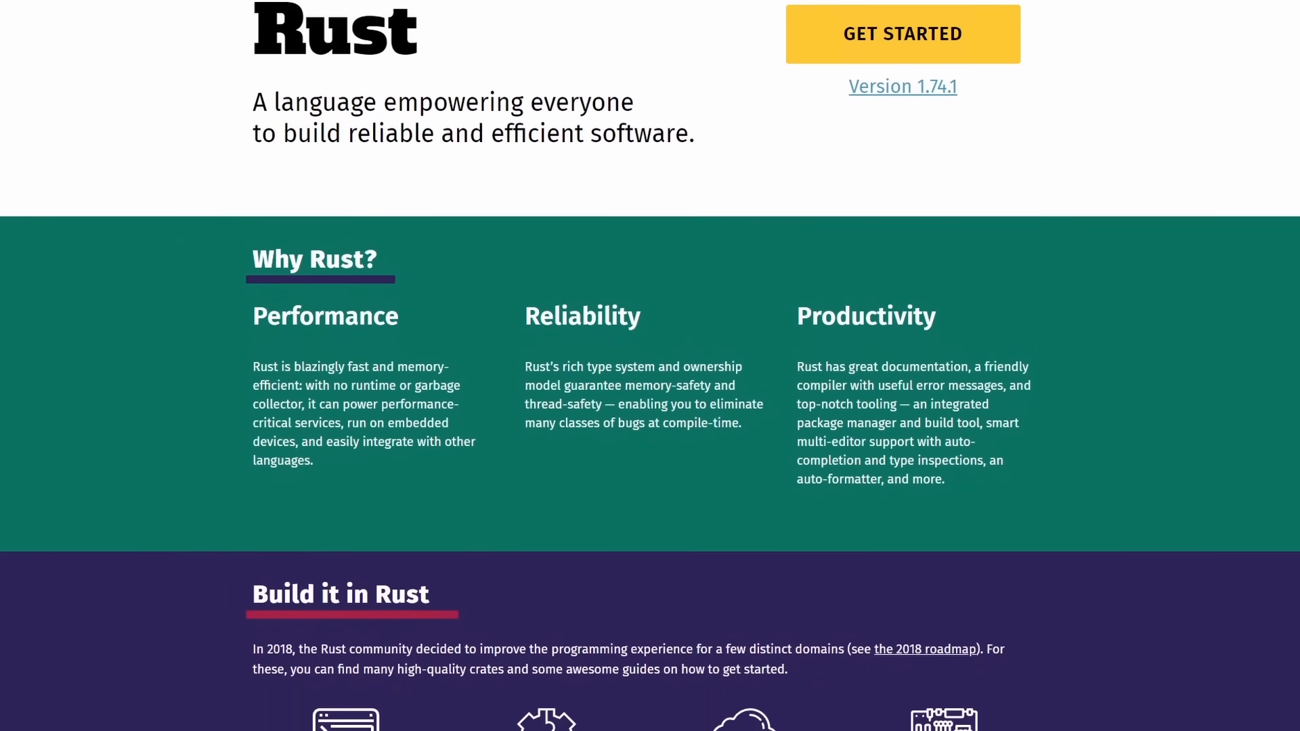
{"action": "scroll", "scroll_direction": "down", "scroll_amount": 3}
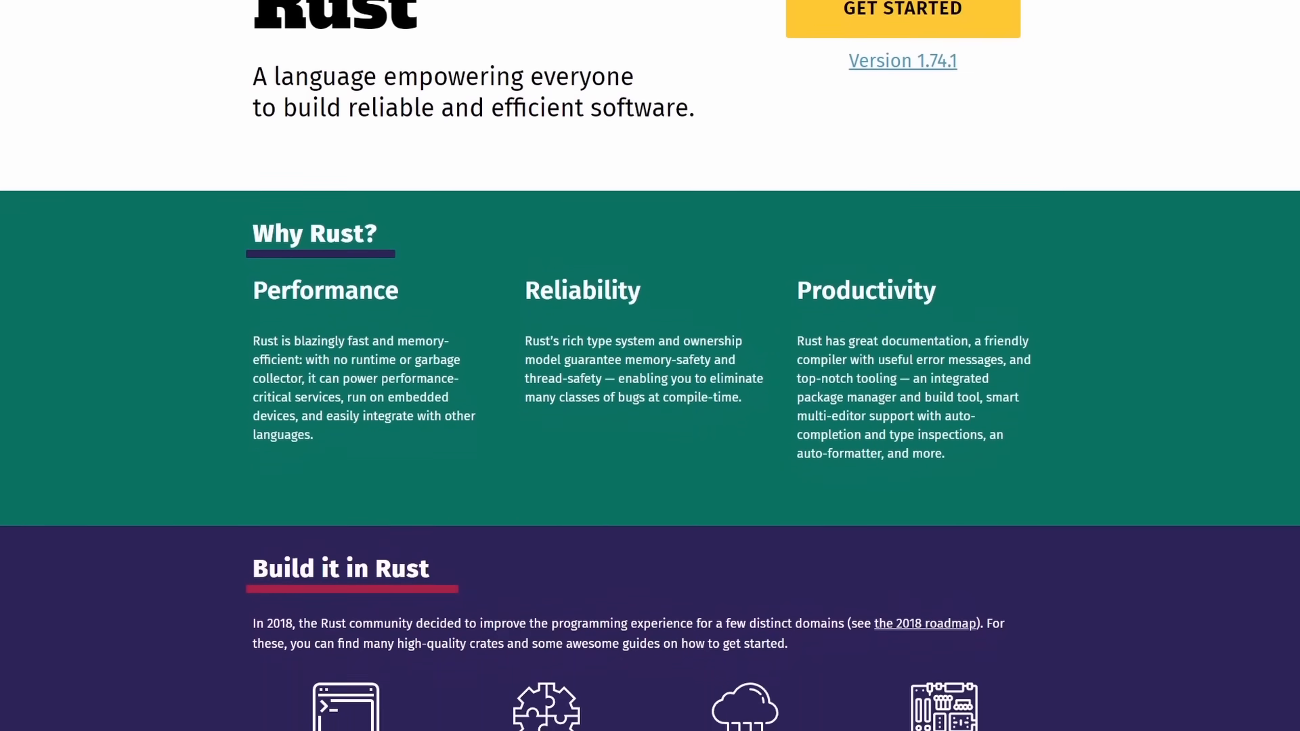
{"action": "scroll", "scroll_direction": "down", "scroll_amount": 3}
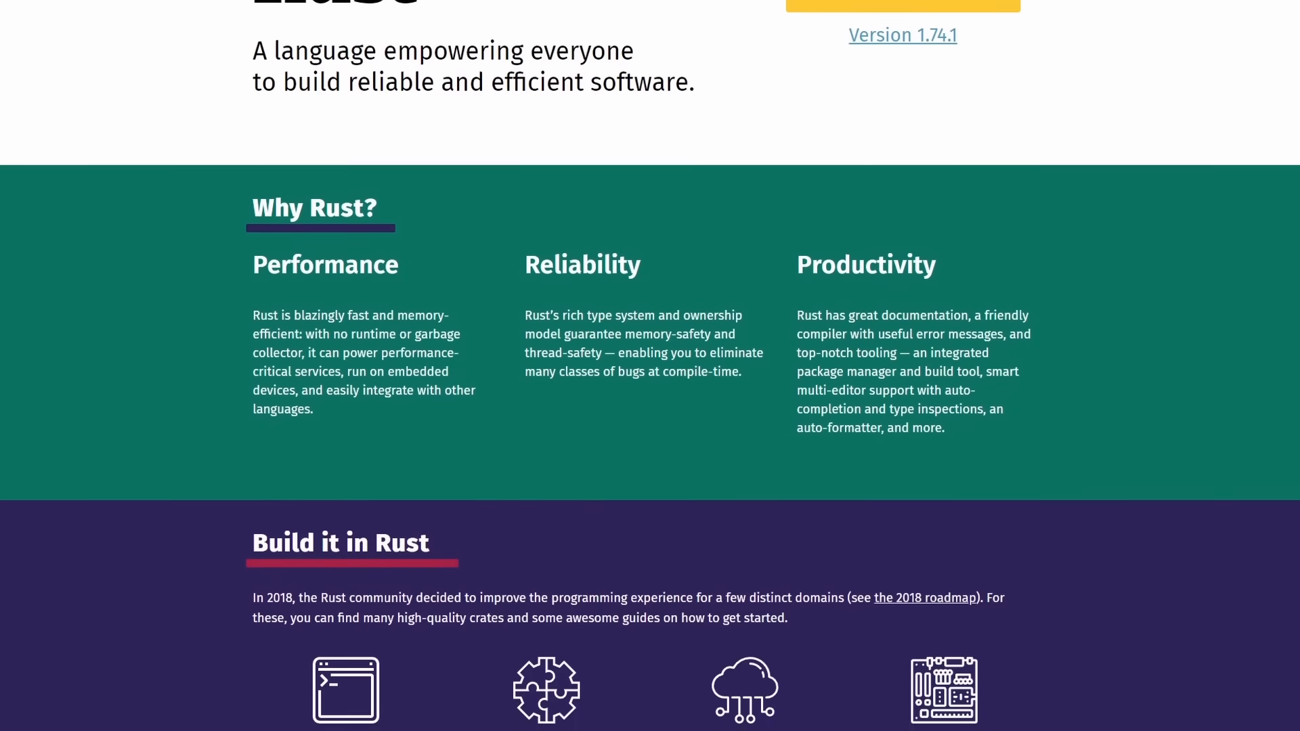
{"action": "scroll", "scroll_direction": "down", "scroll_amount": 3}
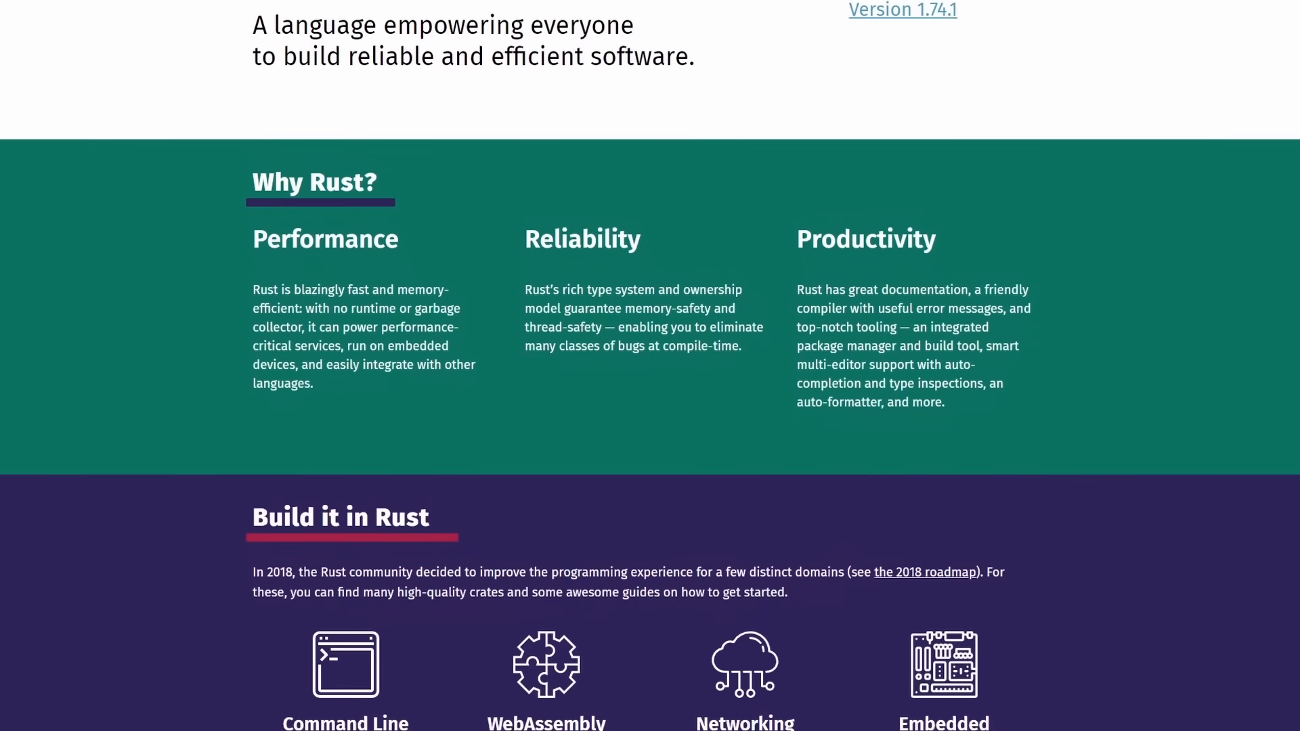
{"action": "scroll", "scroll_direction": "down", "scroll_amount": 3}
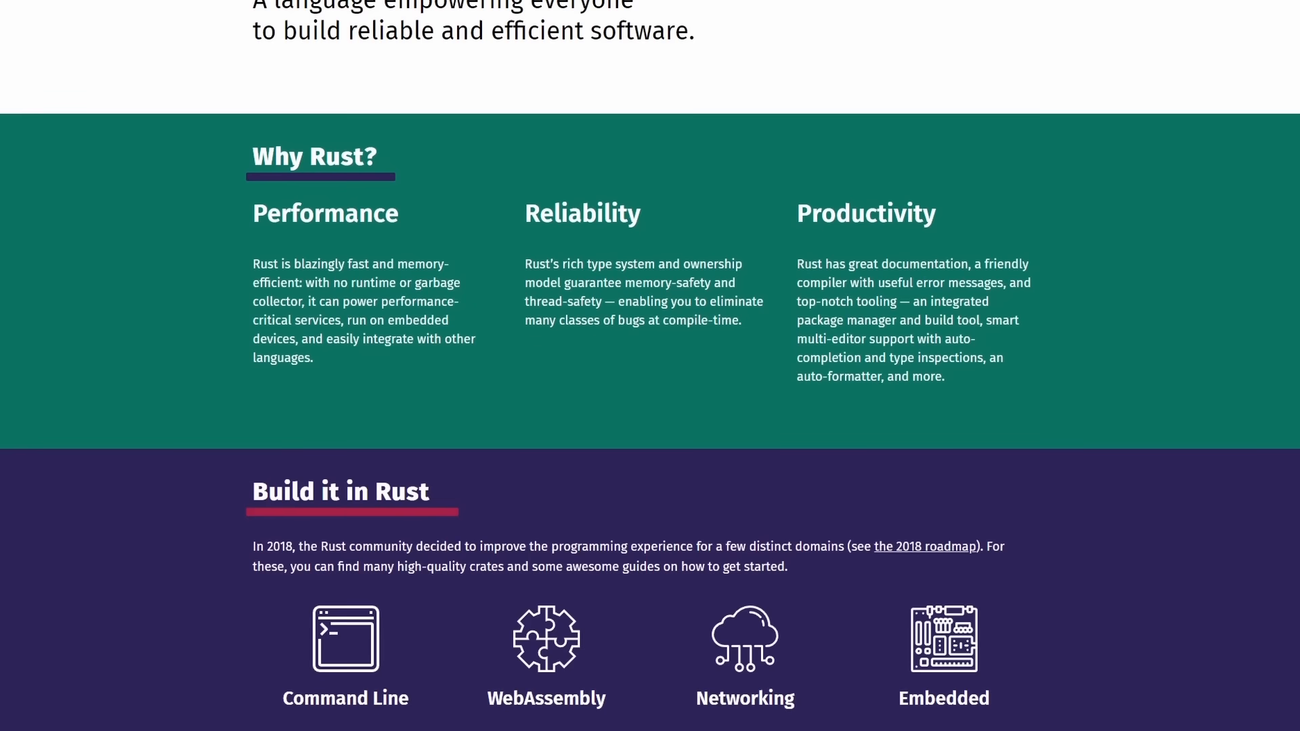
{"action": "scroll", "scroll_direction": "down", "scroll_amount": 3}
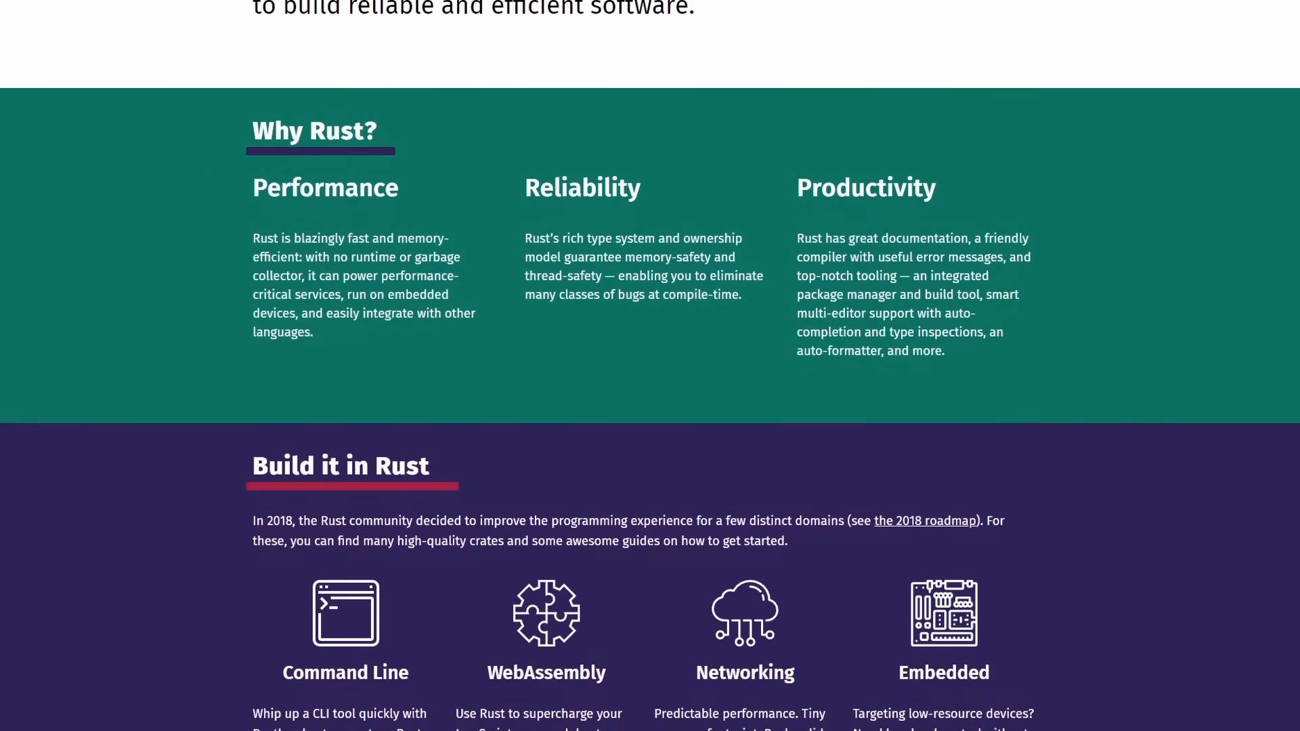
{"action": "scroll", "scroll_direction": "down", "scroll_amount": 3}
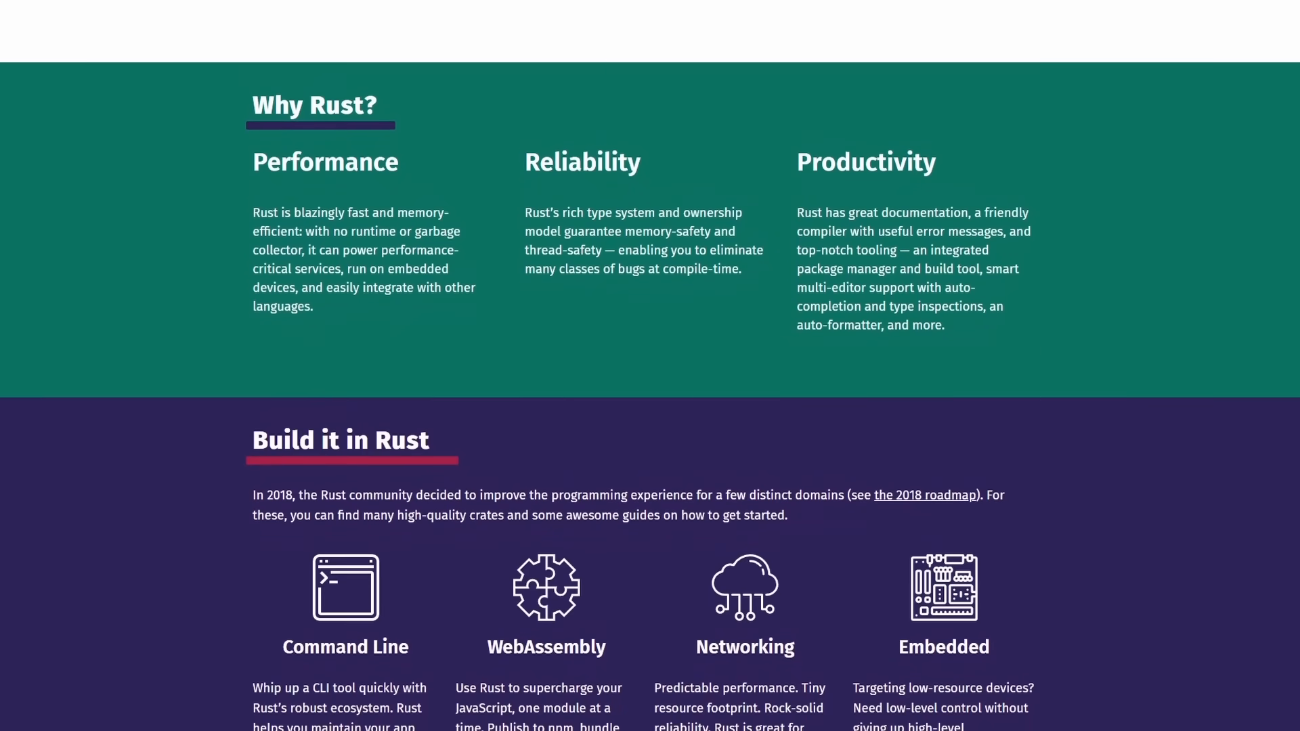
{"action": "scroll", "scroll_direction": "down", "scroll_amount": 3}
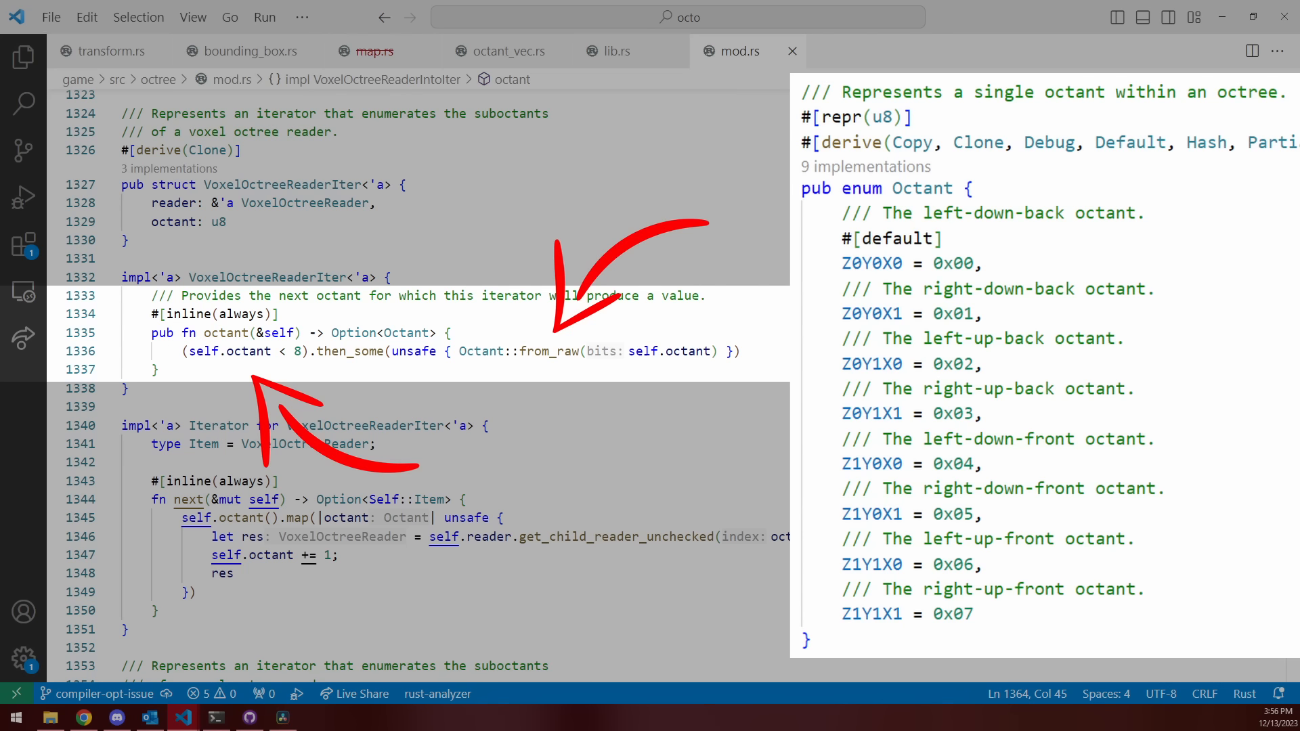
{"action": "double_click", "coordinate": [349, 351]}
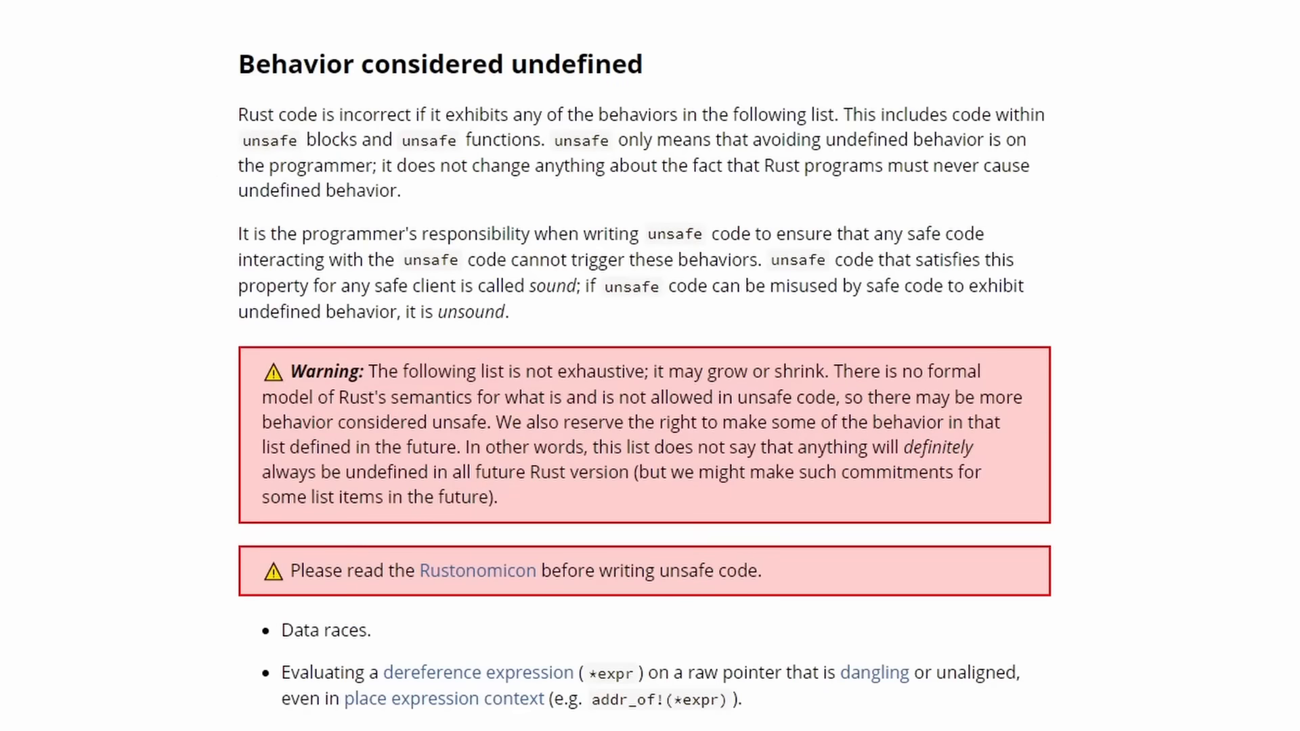
{"action": "mouse_move", "coordinate": [1181, 492]}
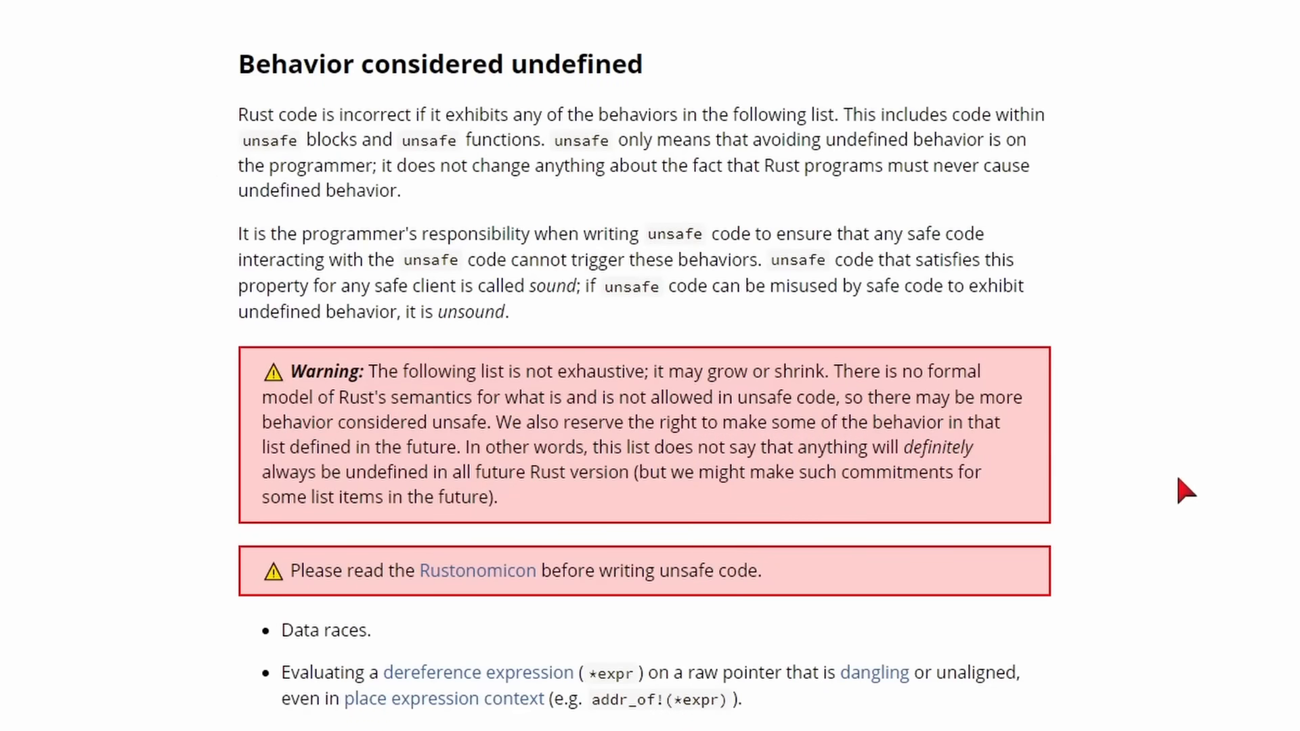
Select the sentence stating unsafe code misusable by safe code to cause UB is unsound
{"action": "double_click", "coordinate": [247, 233]}
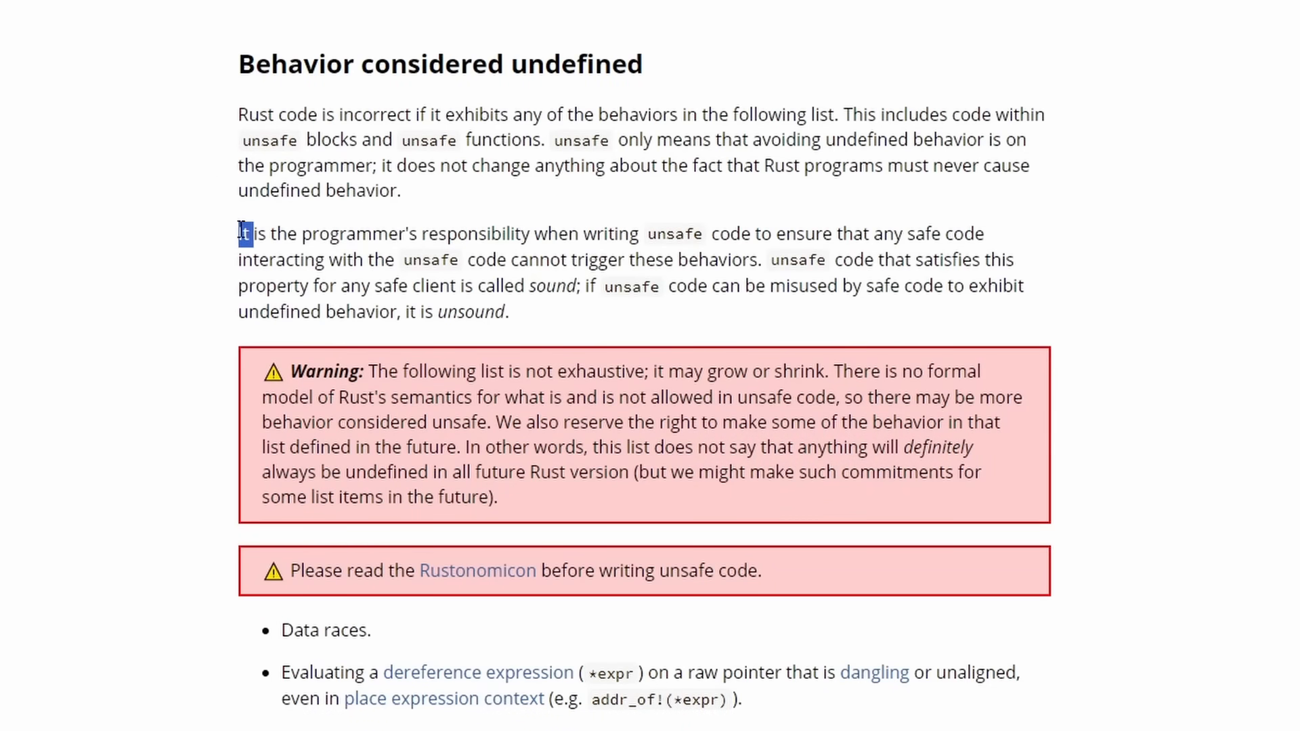
{"action": "left_click_drag", "start_coordinate": [241, 232], "coordinate": [753, 260]}
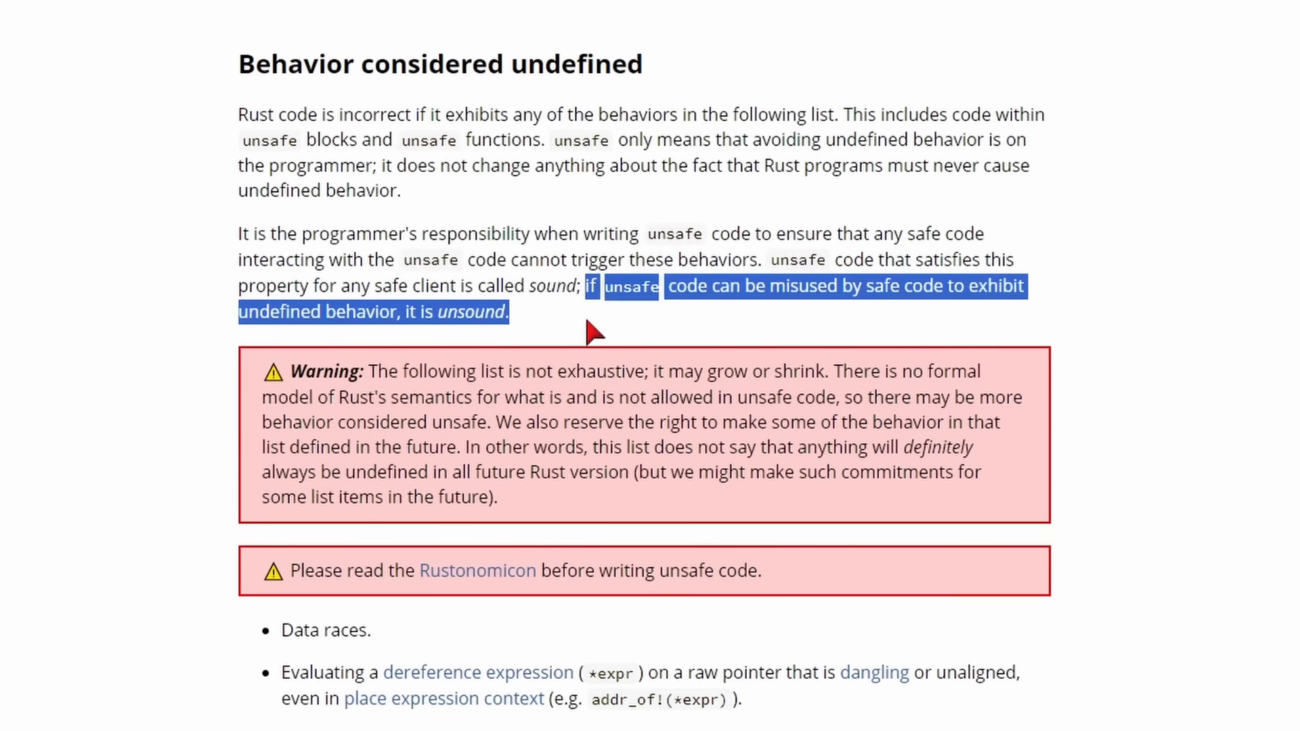
{"action": "mouse_move", "coordinate": [1191, 376]}
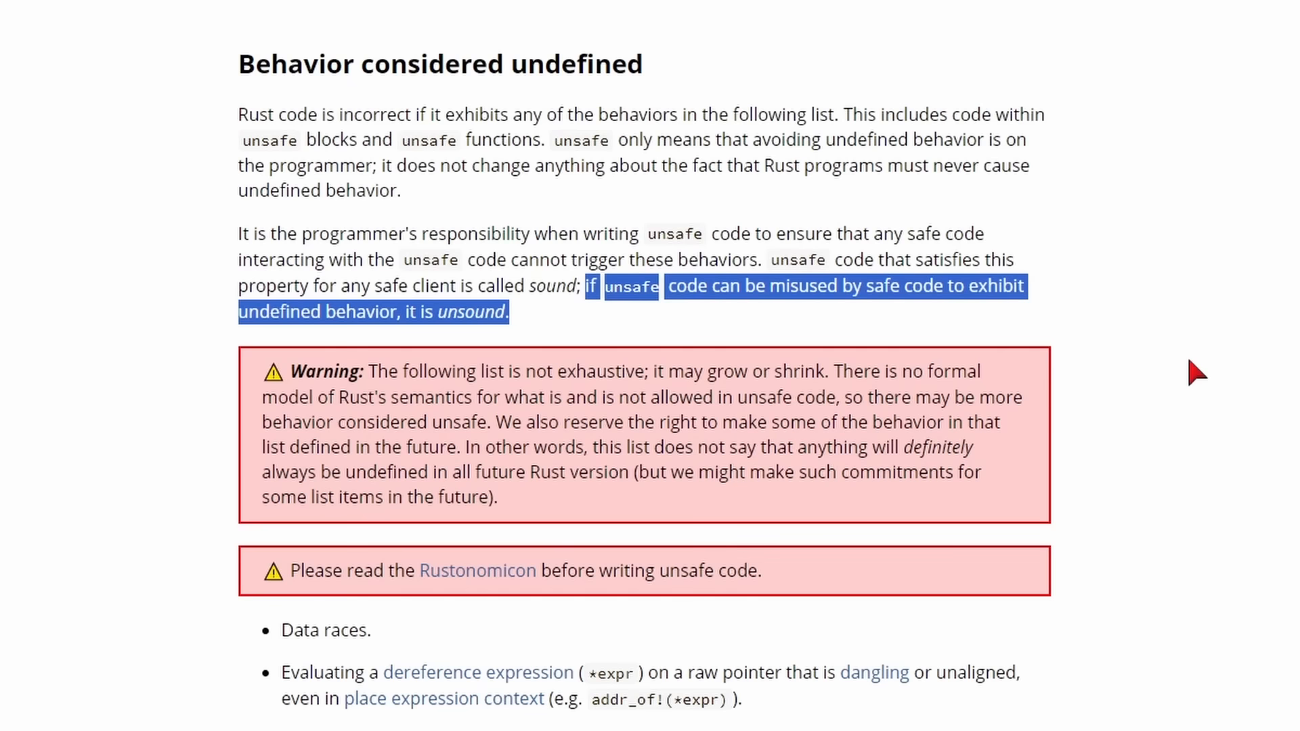